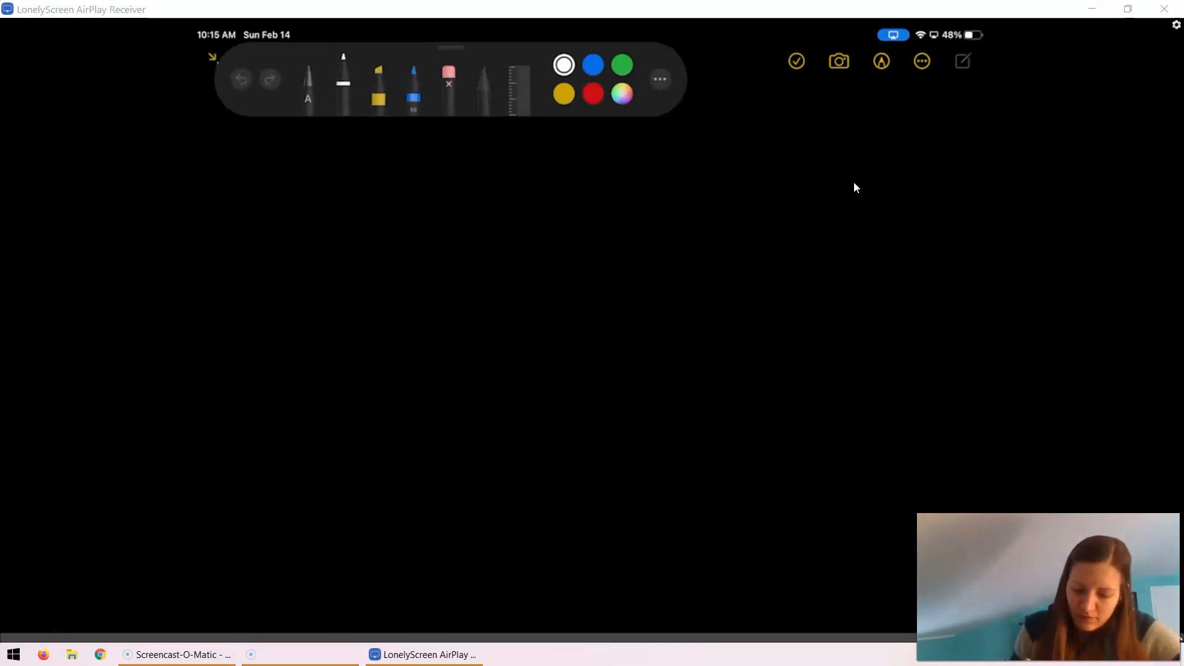
- Sketch a white tilted block outline with wavy lines inside on the blank note
left_click_drag(321, 411, 332, 510)
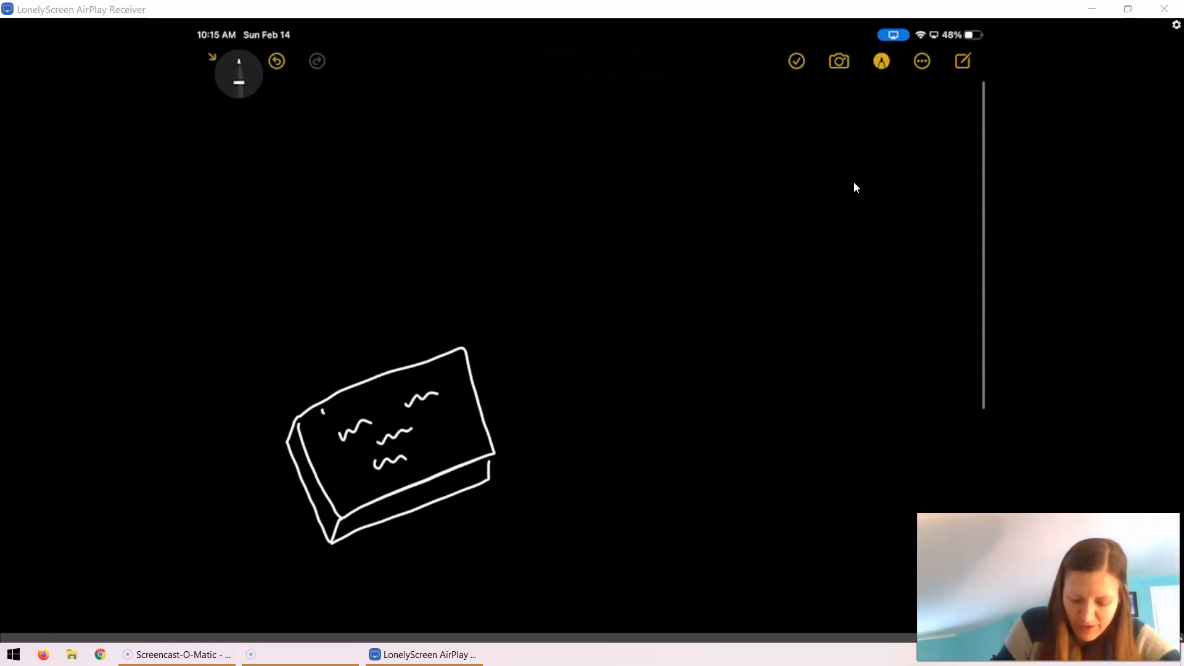
- Draw an arrow from the wavy lines labelled 'hyphae (n)' and add + and − marks
left_click_drag(394, 475, 450, 544)
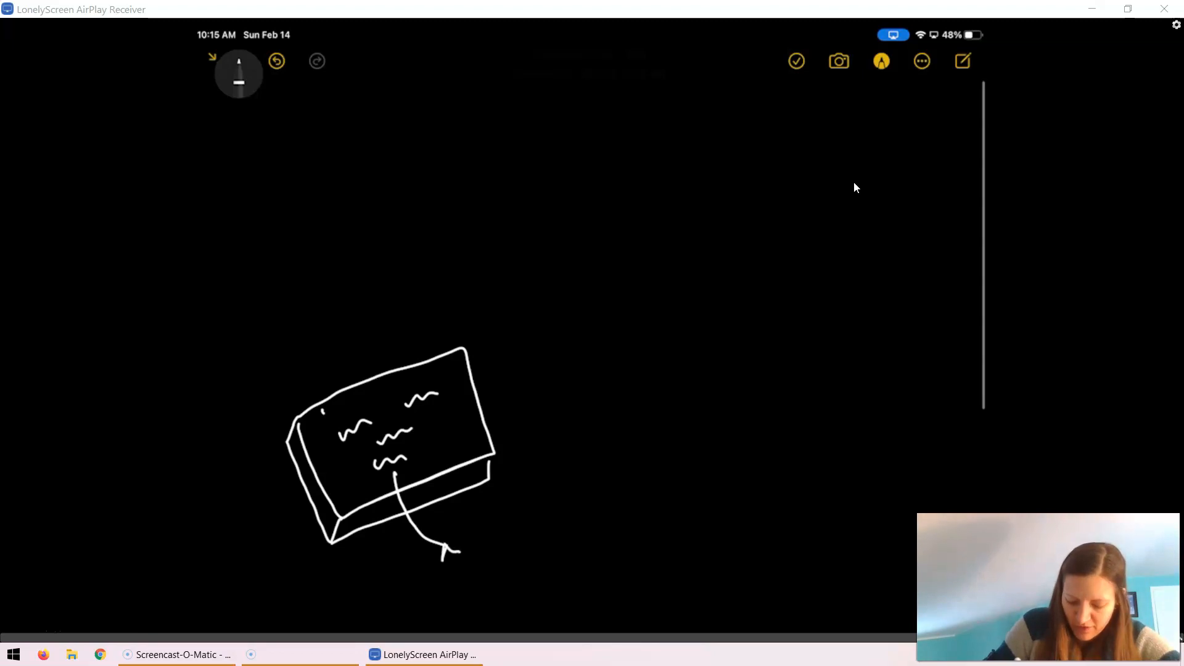
type("hyp")
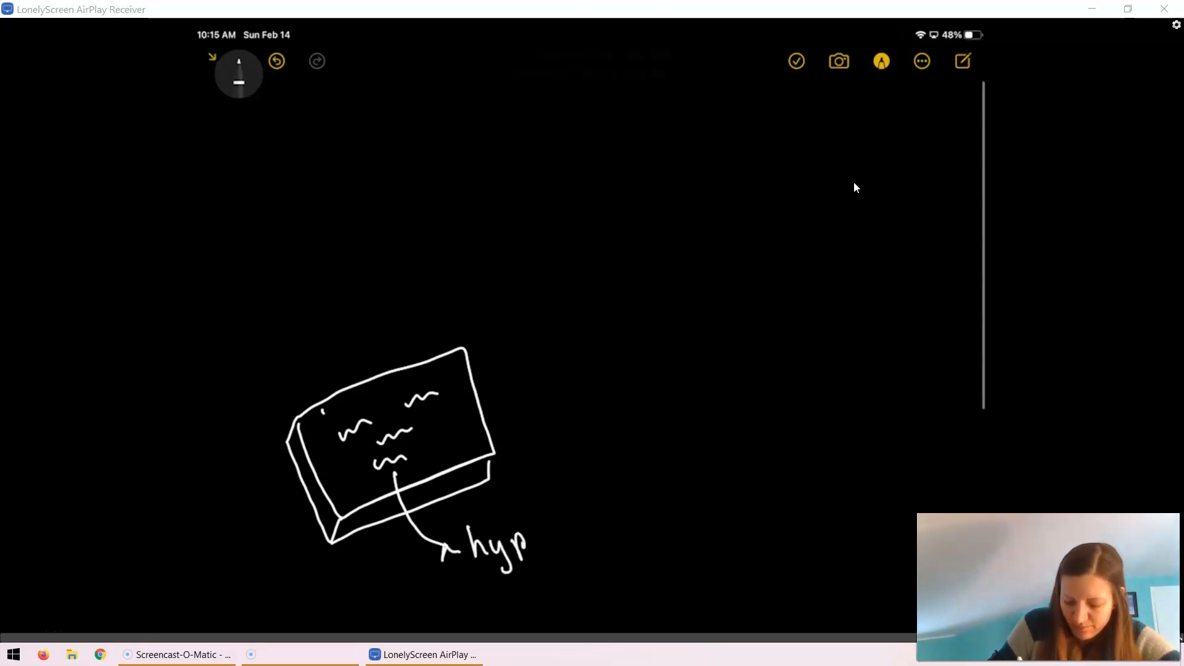
type("hae (n")
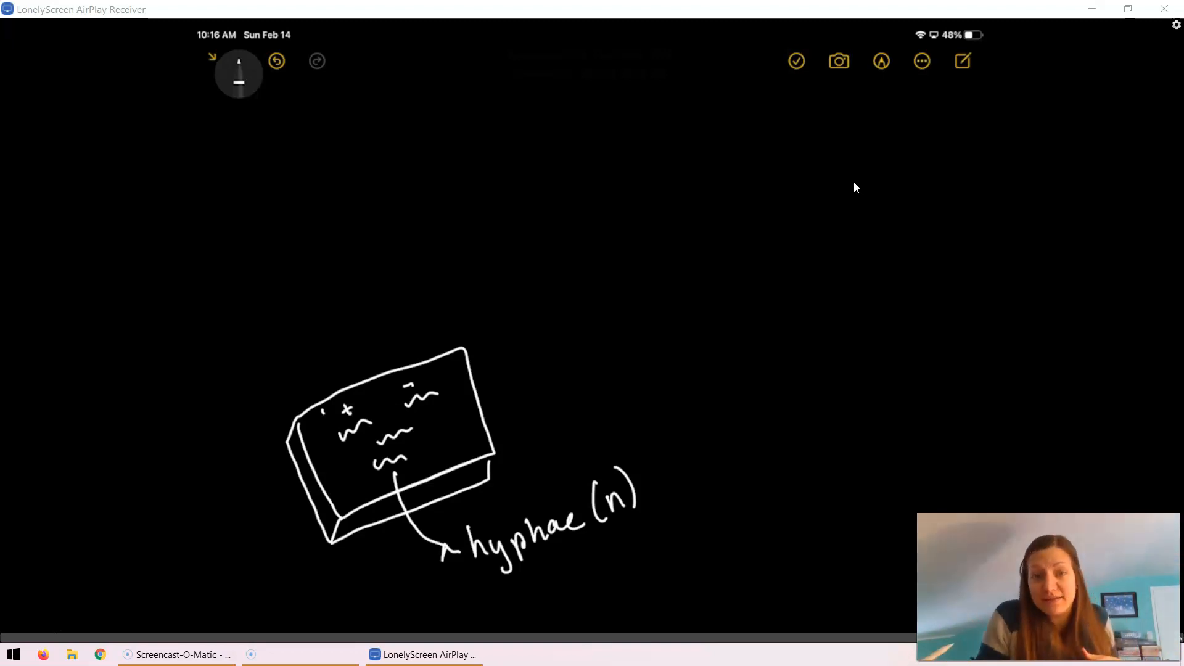
left_click(881, 61)
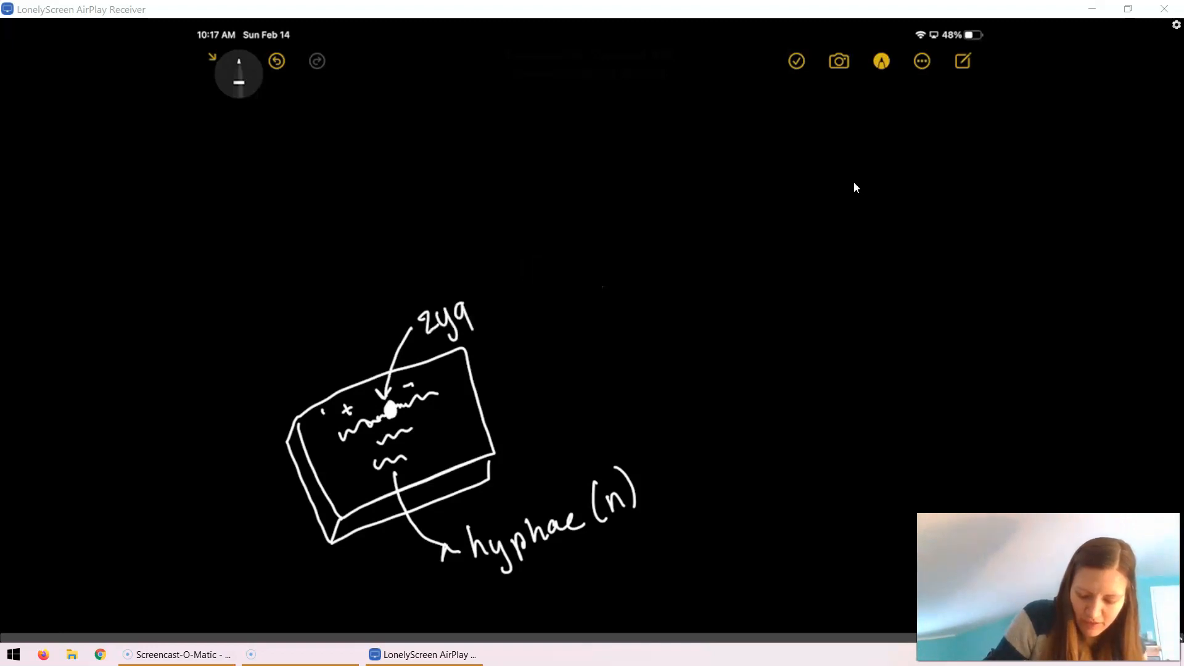
- Label the meeting-point dot 'zygospore (2n)' and draw a wavy stalk rising from it
type("ospo")
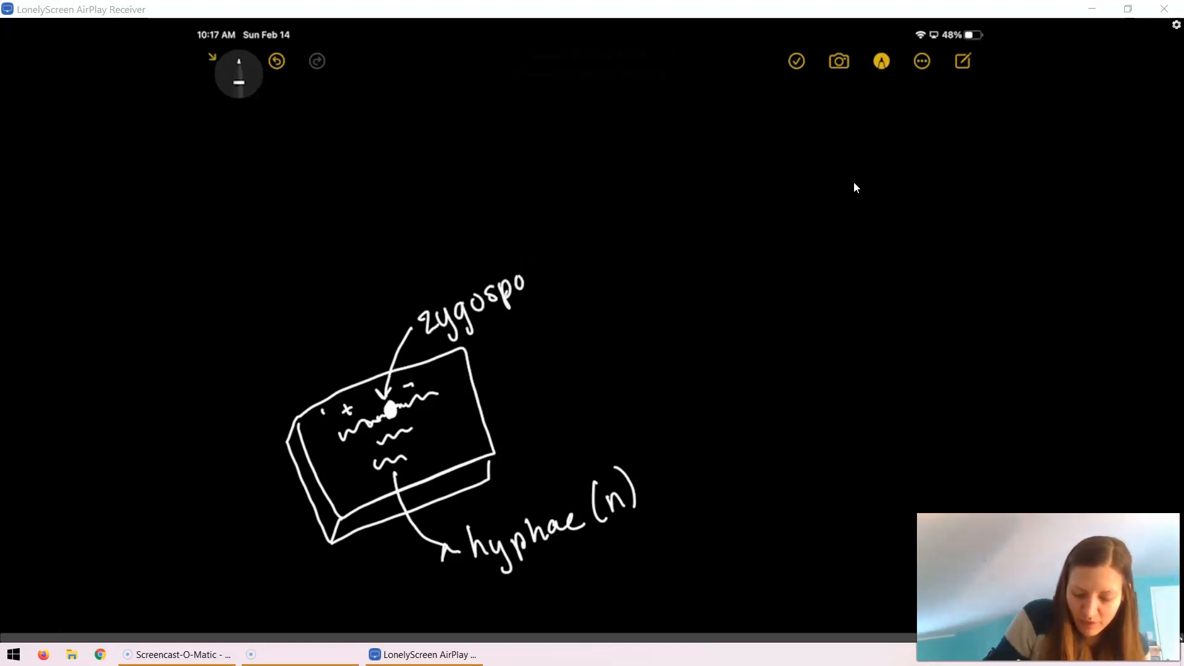
type("re (")
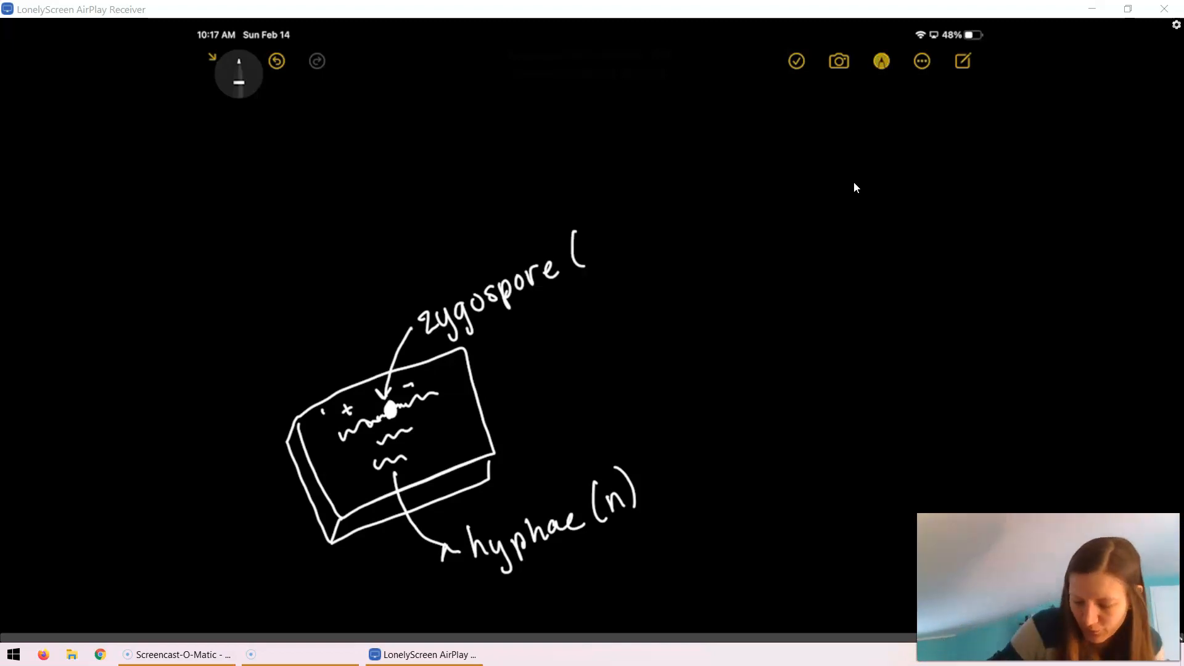
type("2n)")
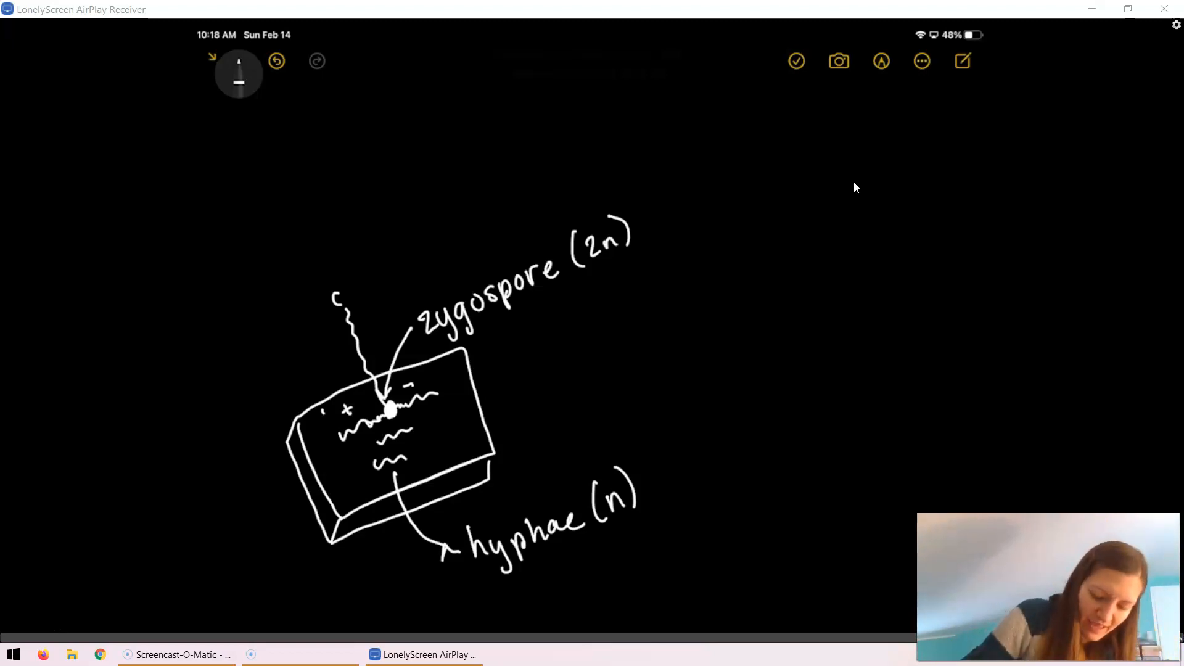
- Top the stalk with a filled blob labelled 'sporangium (2n)' and dismiss the LonelyScreen trial prompt
left_click(882, 61)
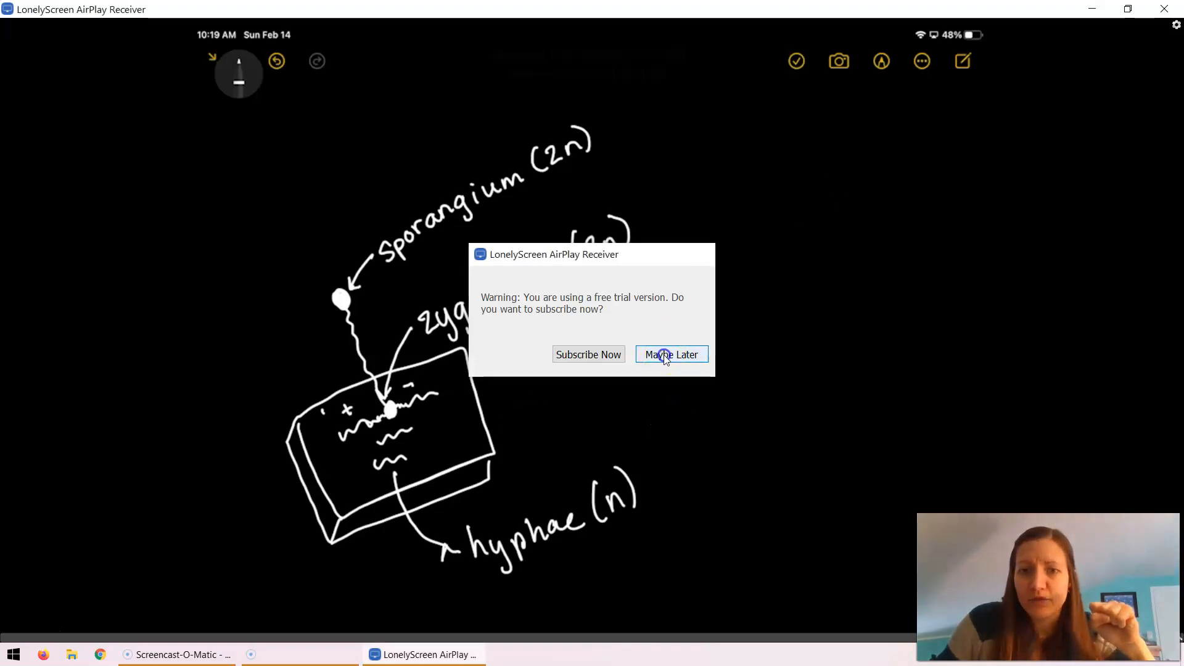
left_click(672, 354)
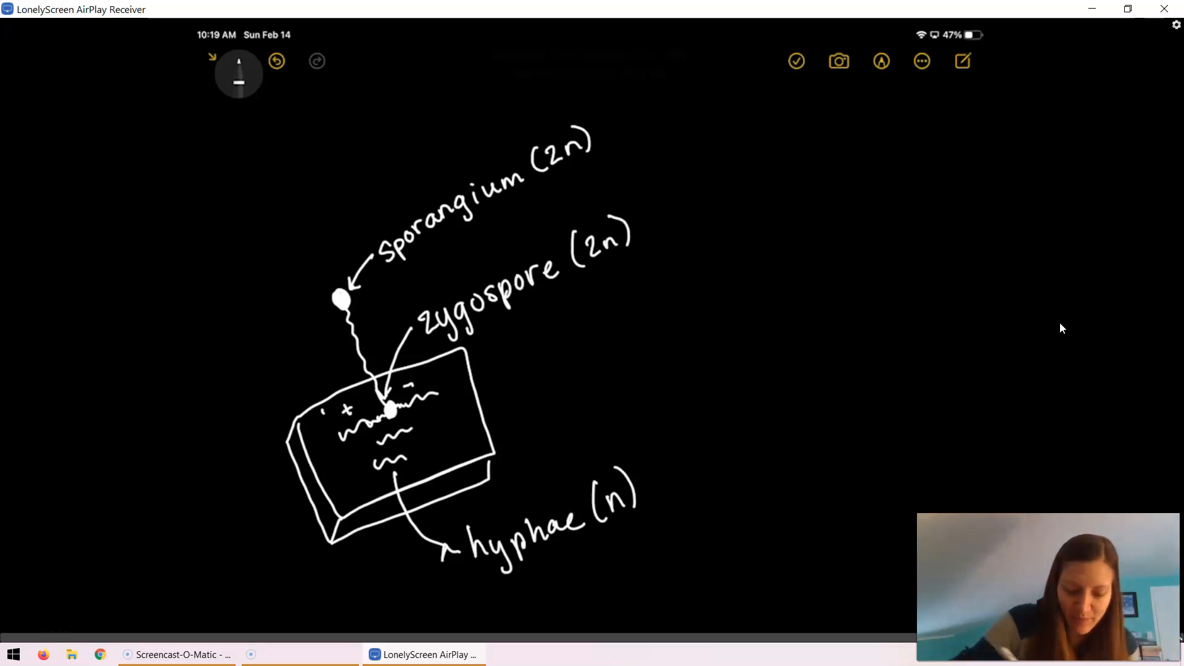
left_click(239, 73)
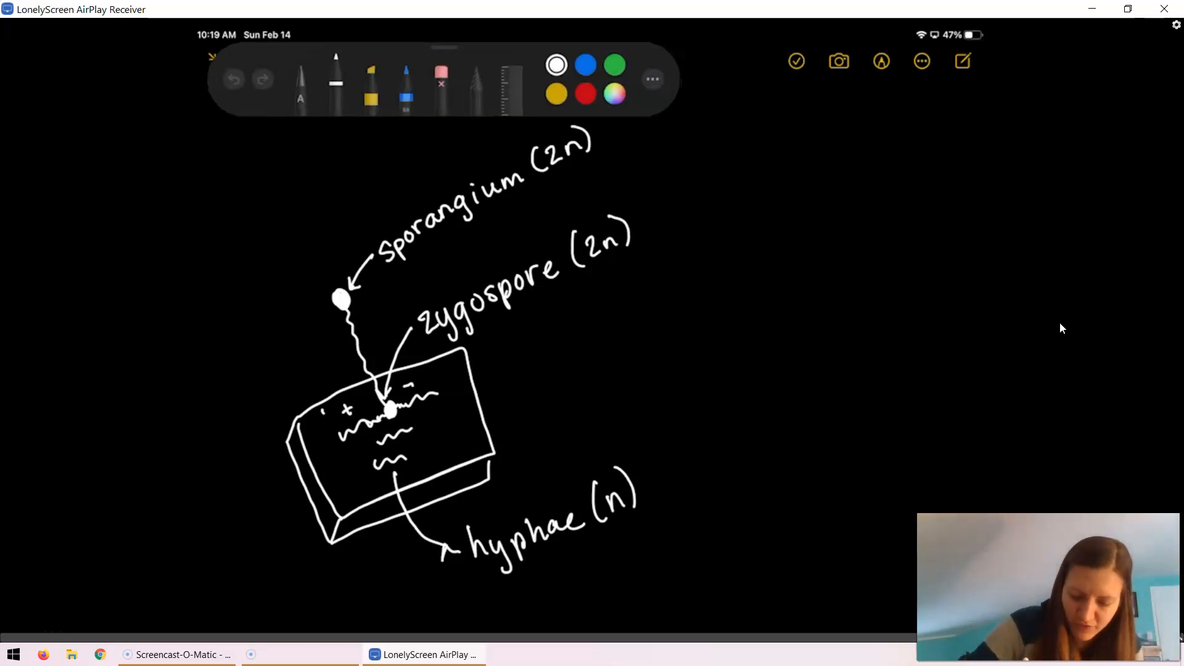
- In red ink, annotate the sporangium with 'undergoes meiosis' and an arrow to 'spores (n)'
left_click(585, 93)
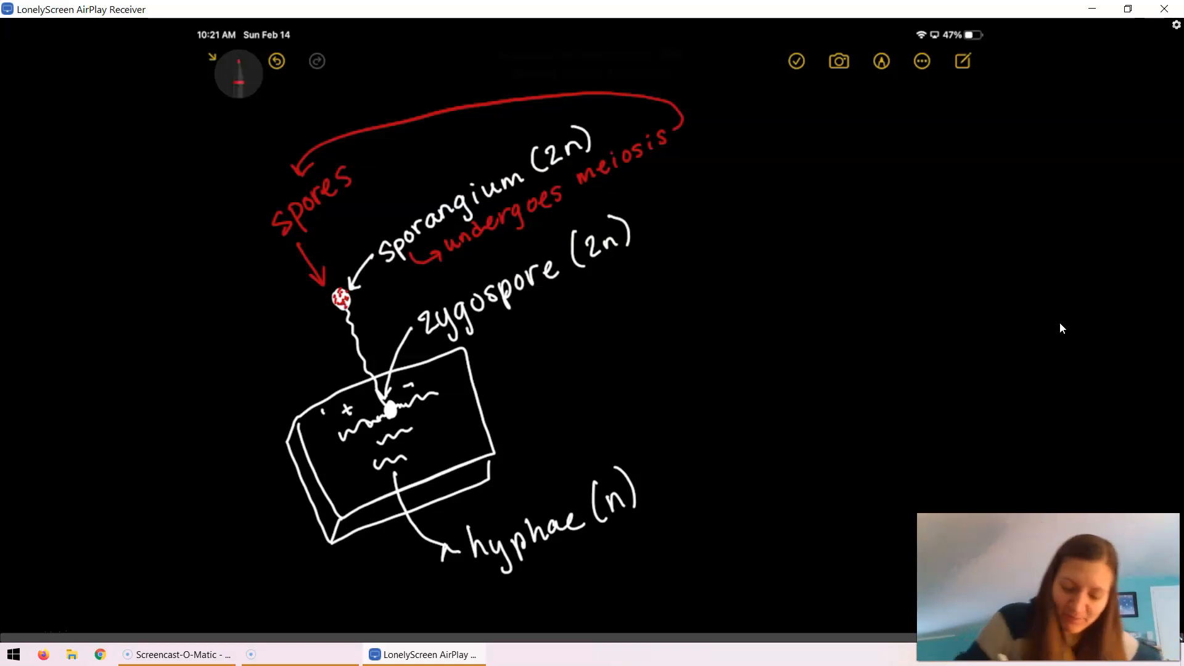
left_click(882, 61)
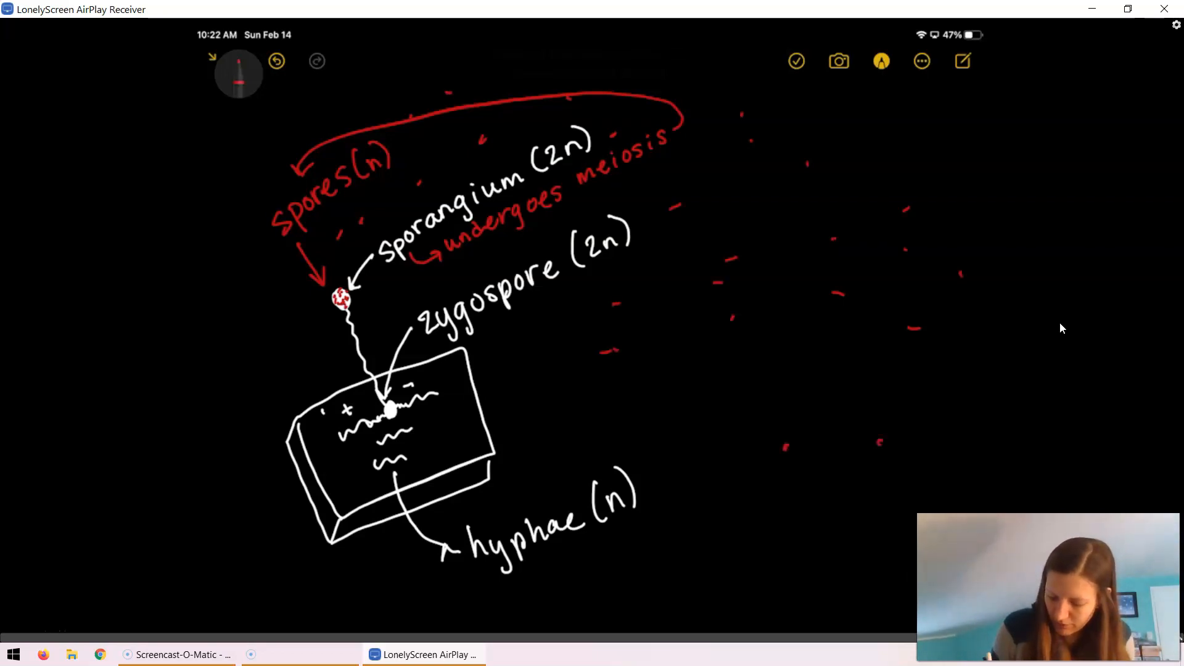
- In white ink, label the landed red dots 'spores (n)' and draw hyphae sprouting from them
left_click(238, 73)
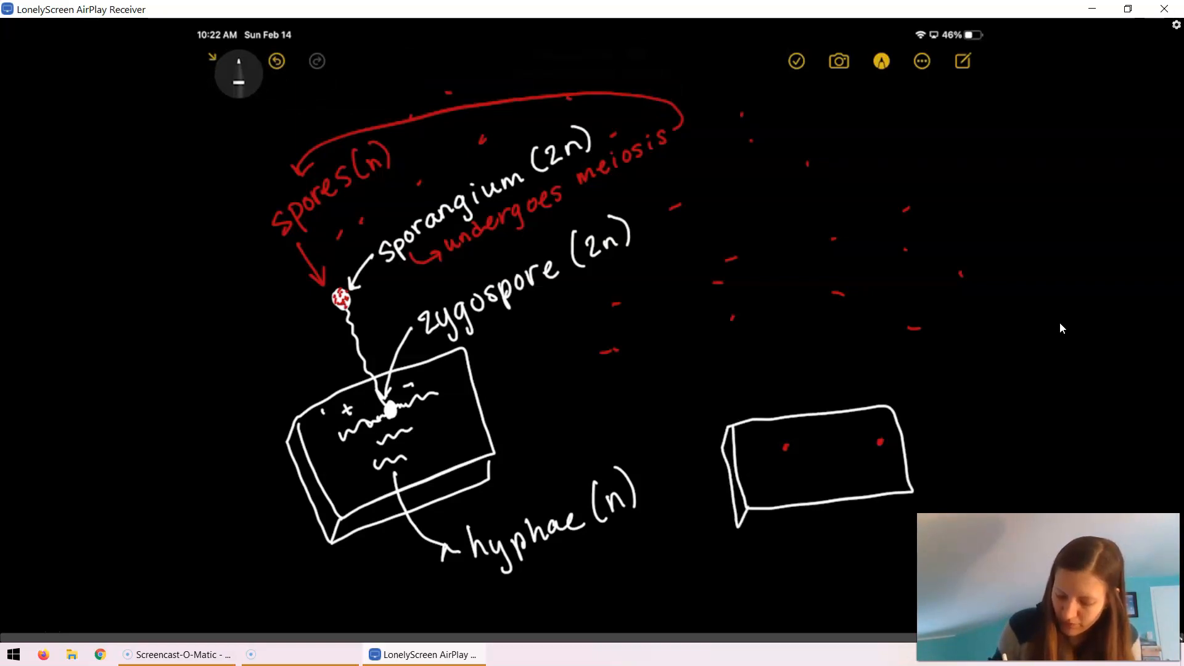
left_click_drag(748, 517, 906, 499)
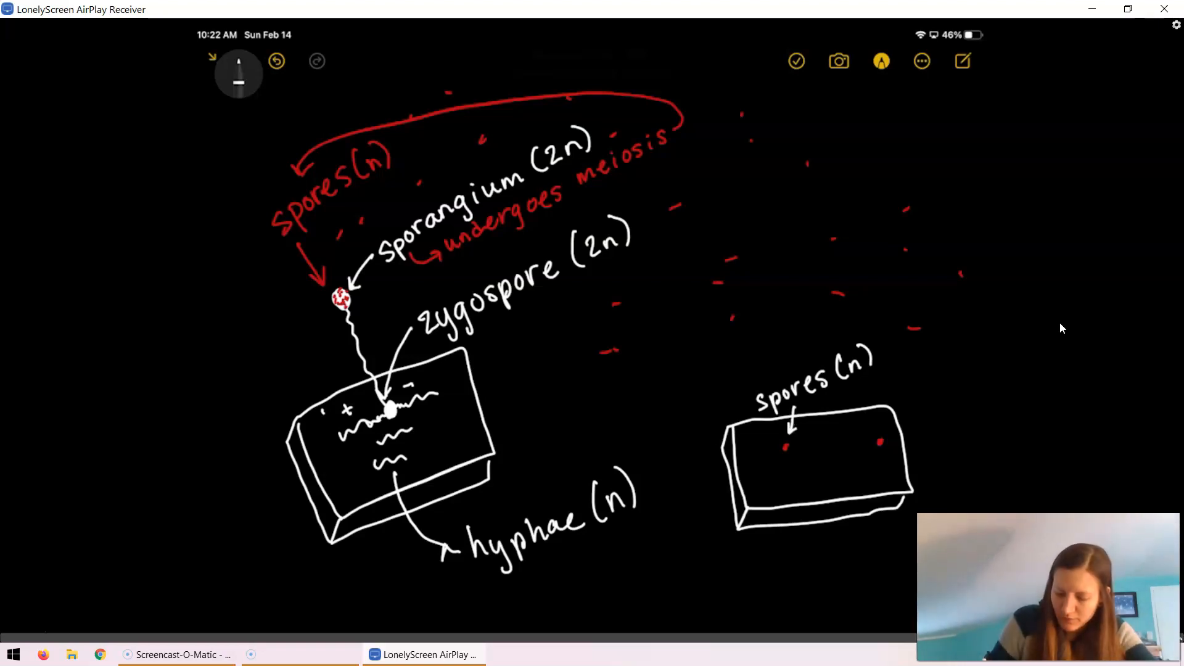
left_click_drag(805, 415, 873, 435)
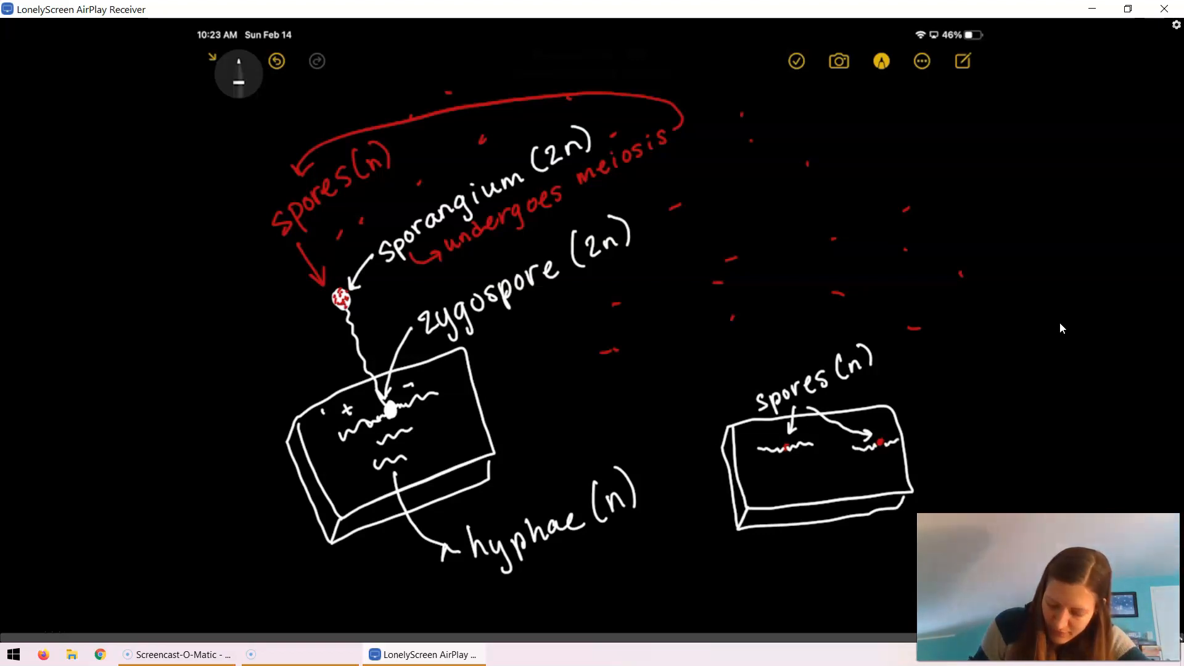
left_click_drag(902, 393, 891, 434)
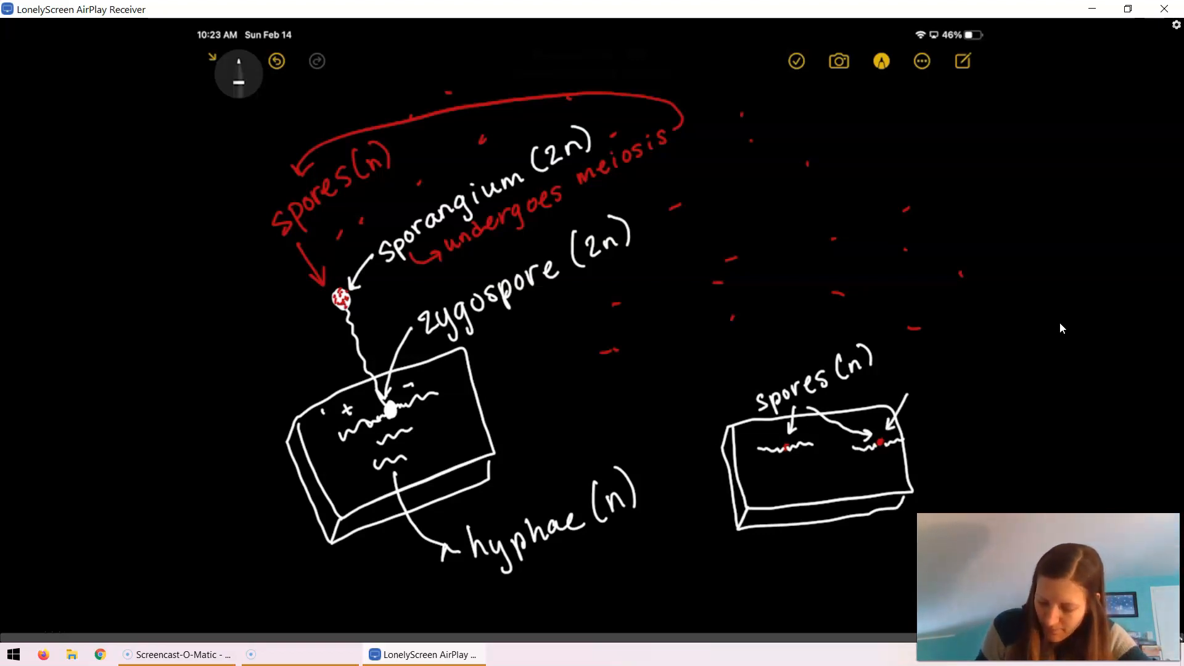
- Finish the hyphae label and return to the bread mold slide show on slide 12
type("hyph")
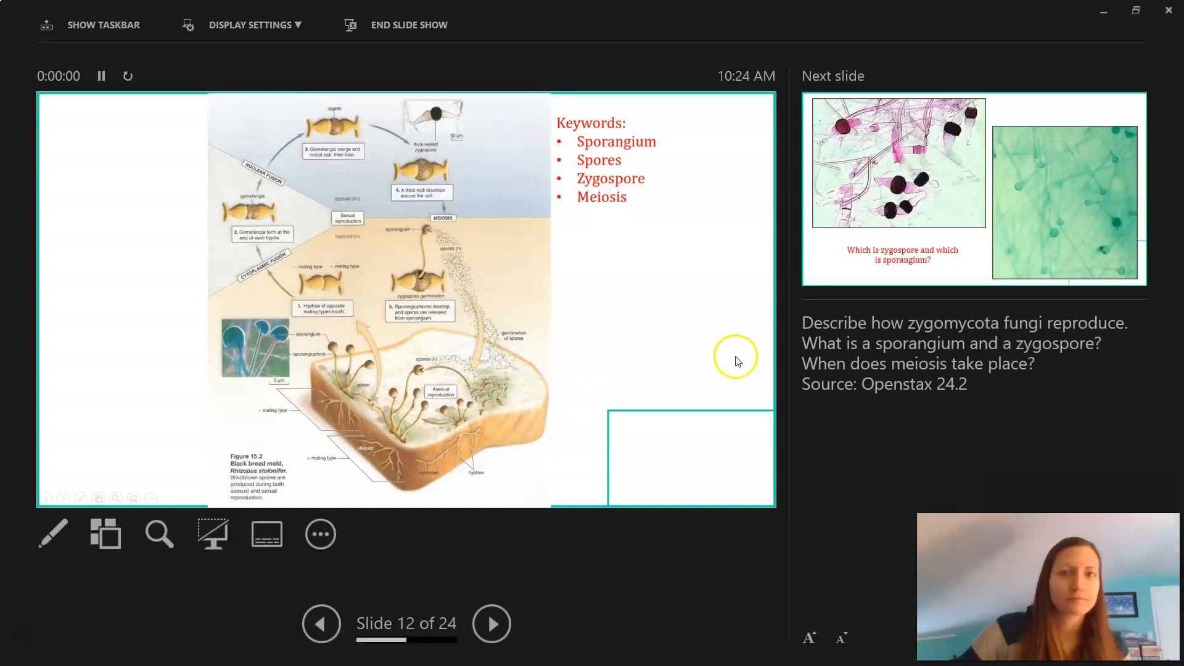
left_click(256, 24)
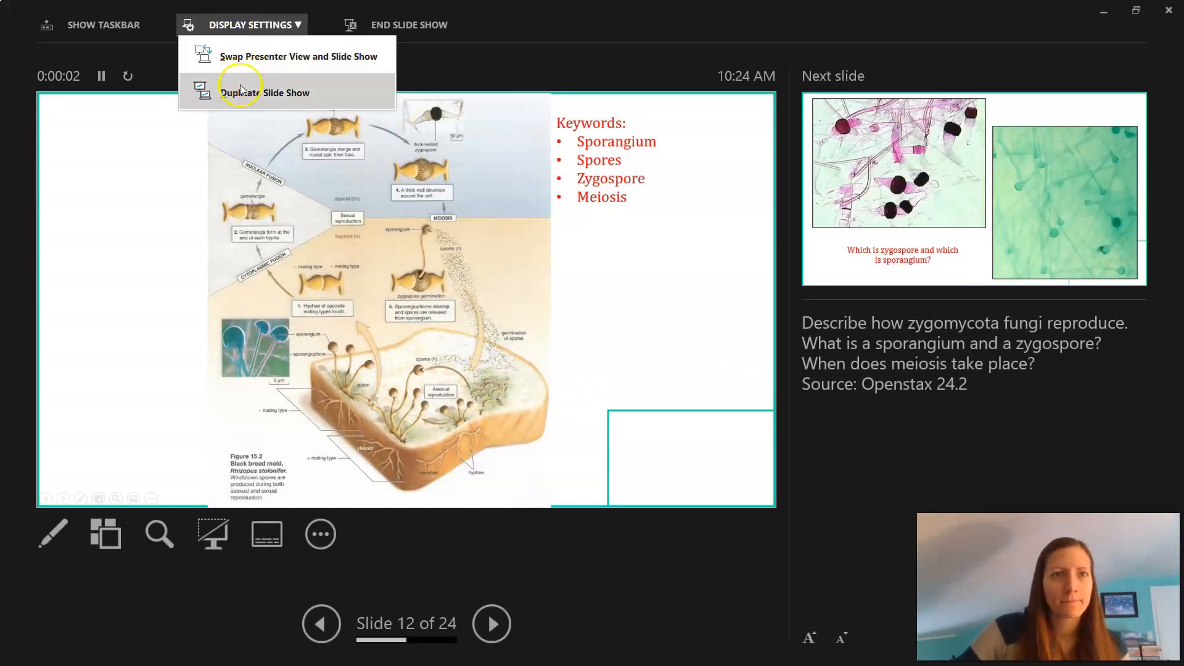
left_click(266, 92)
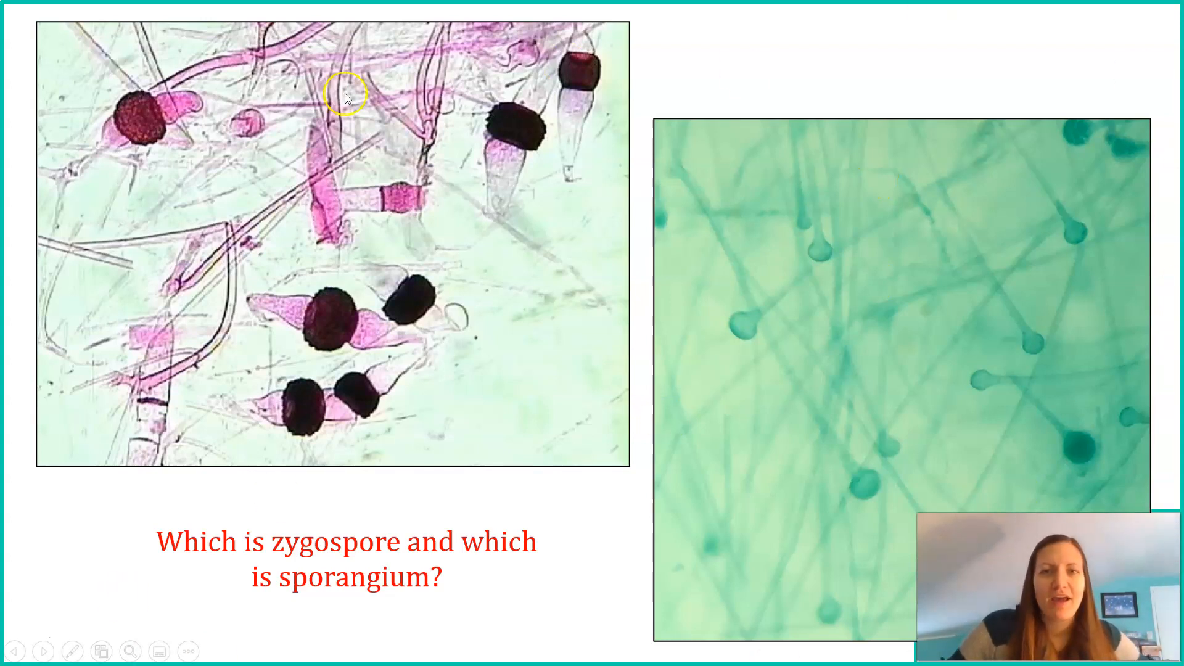
mouse_move(279, 332)
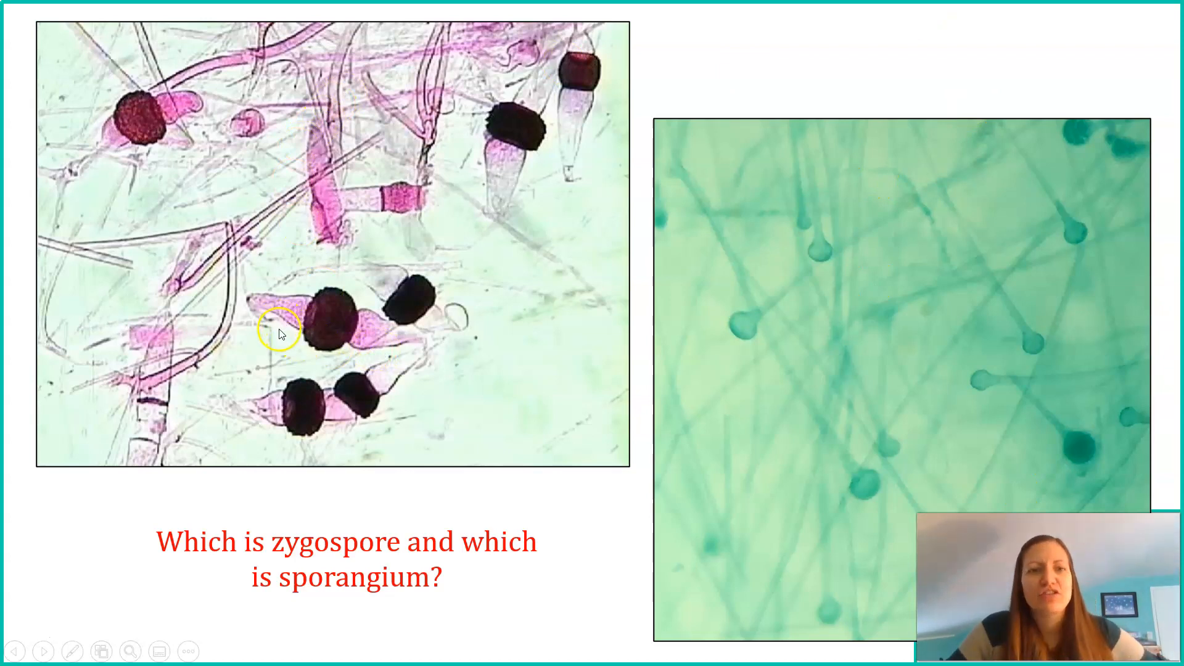